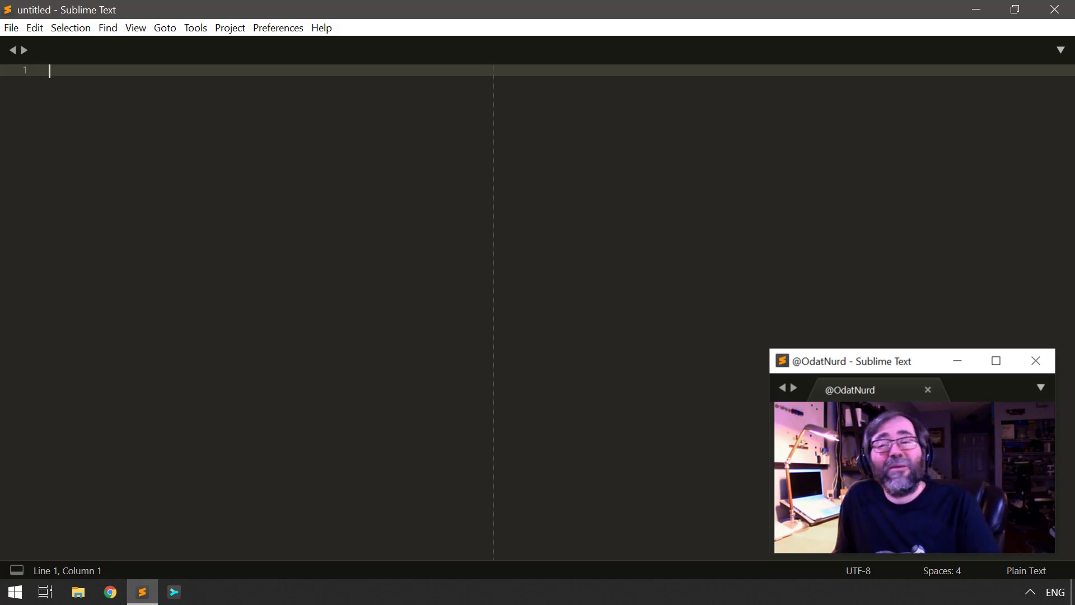
- Expand the View menu to reach the Show Console entry
click(135, 27)
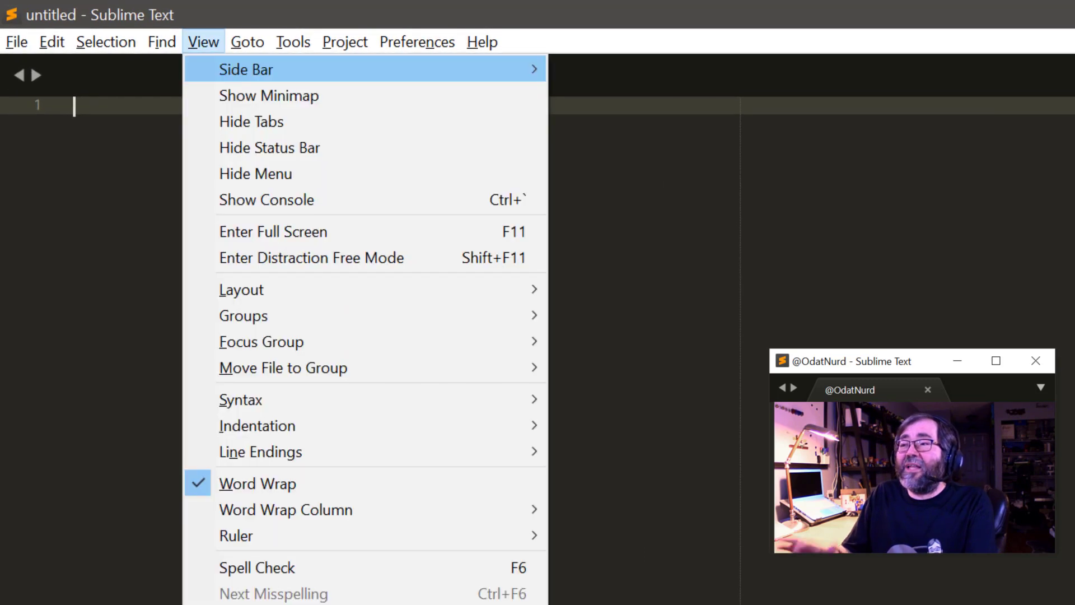
mouse_move(251, 121)
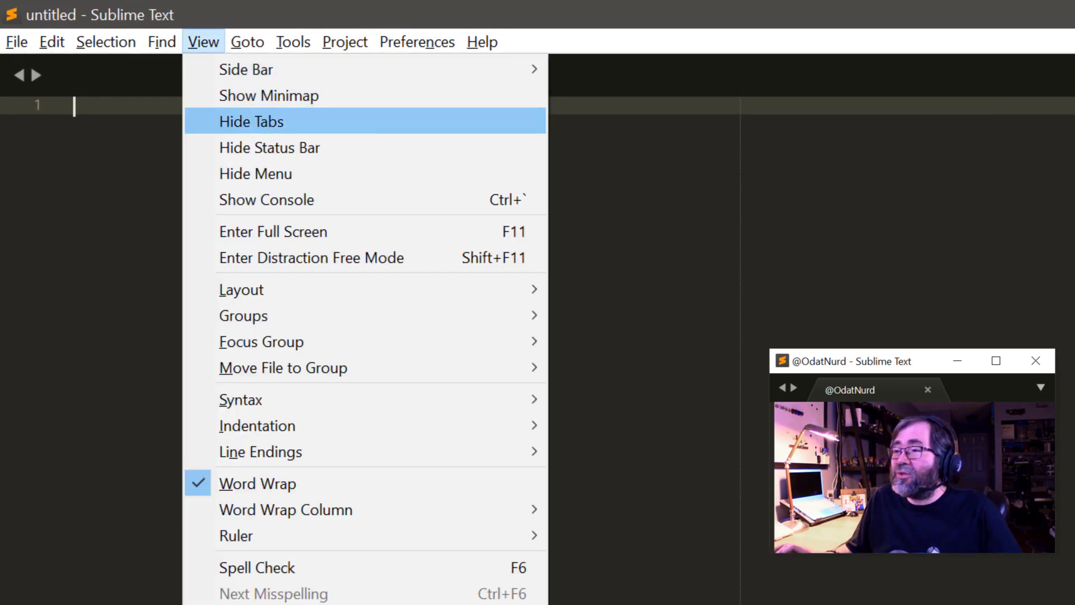
mouse_move(266, 200)
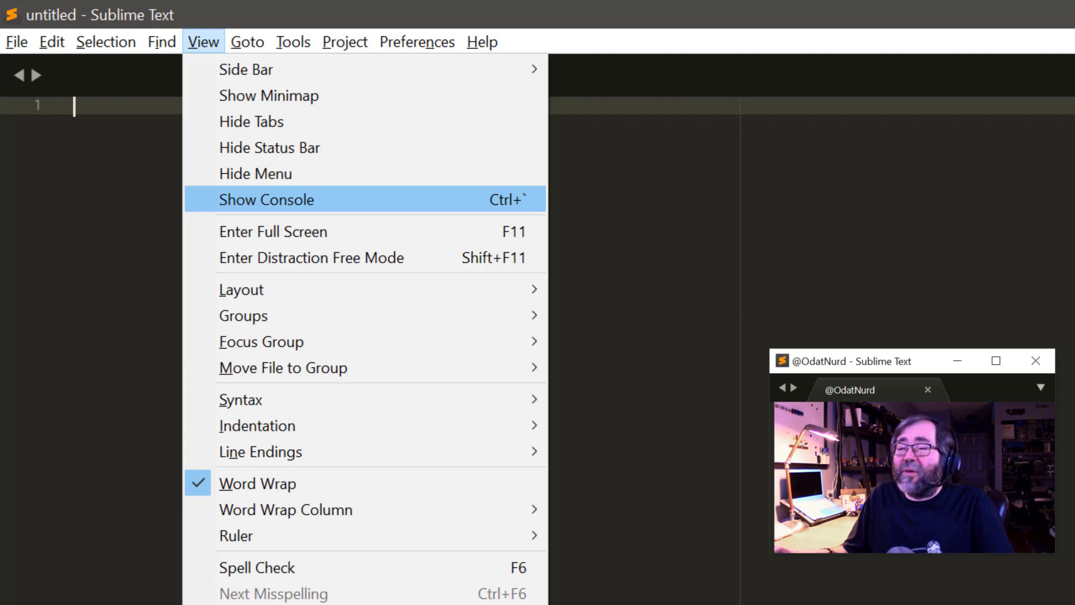
- Show the Python console and focus its input field
click(266, 200)
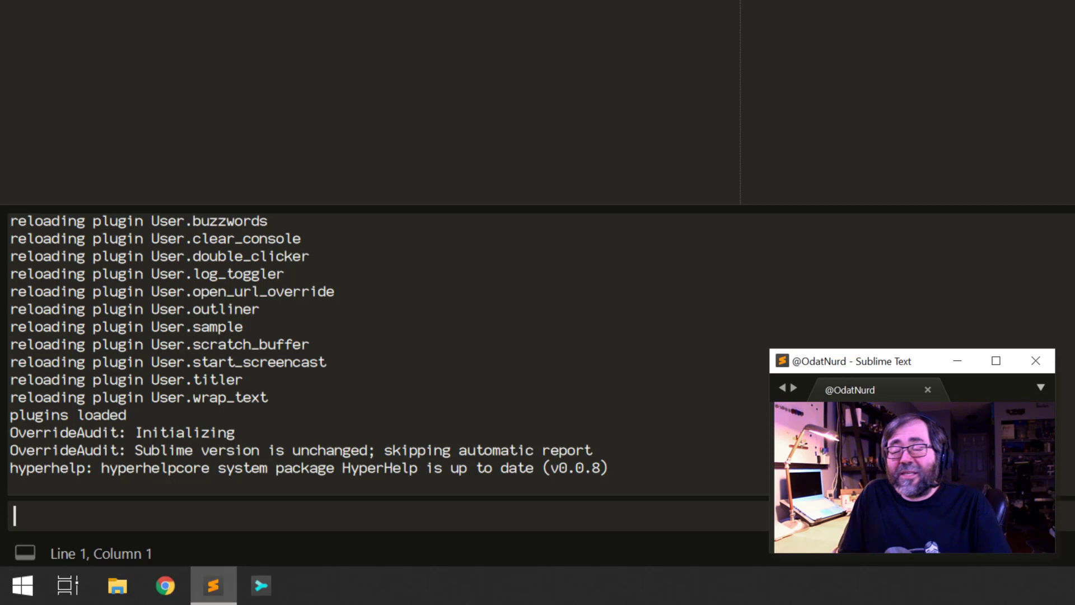
click(378, 515)
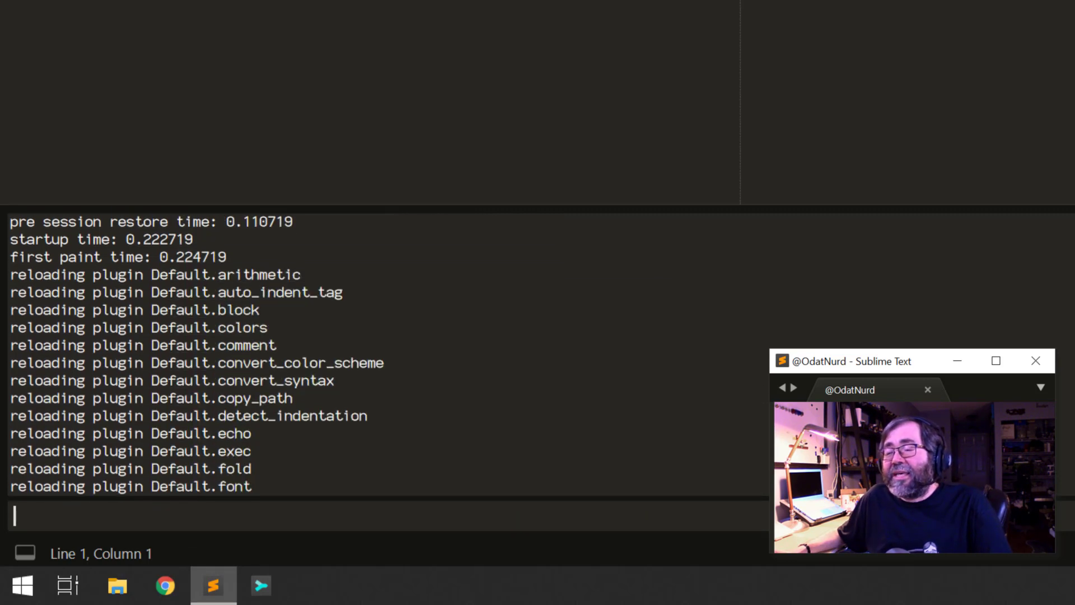
scroll(down, 3)
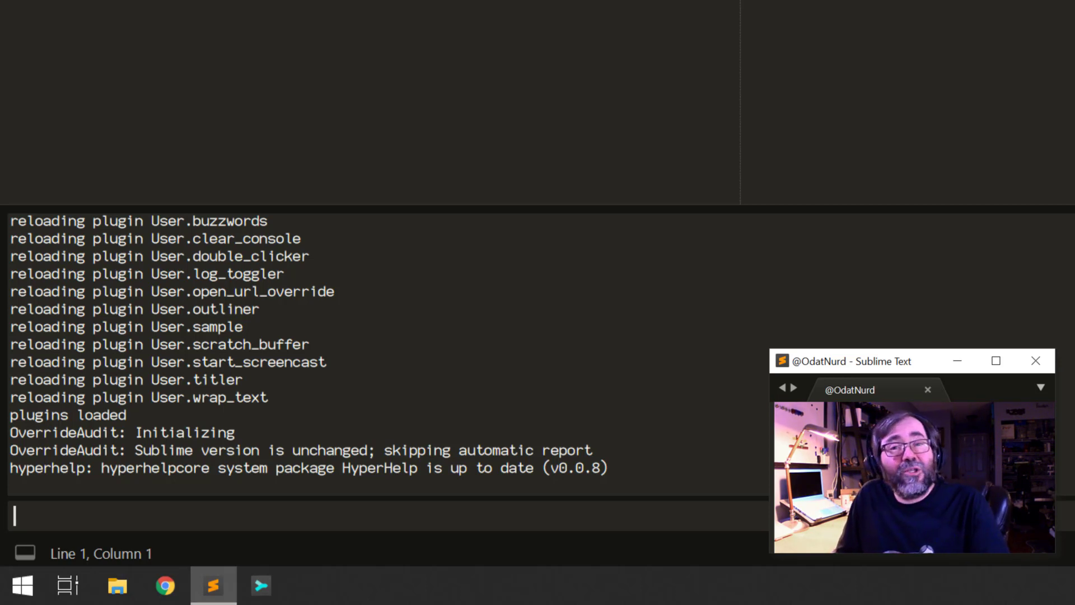
- Evaluate 1+1 and import sys to check the Python version
text(1+1)
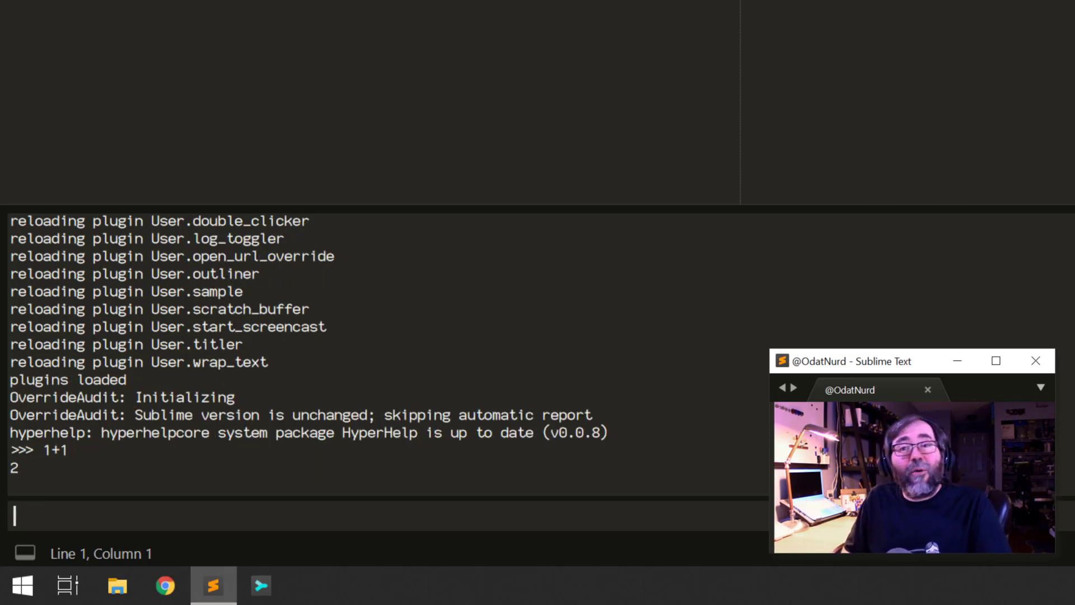
text(import s)
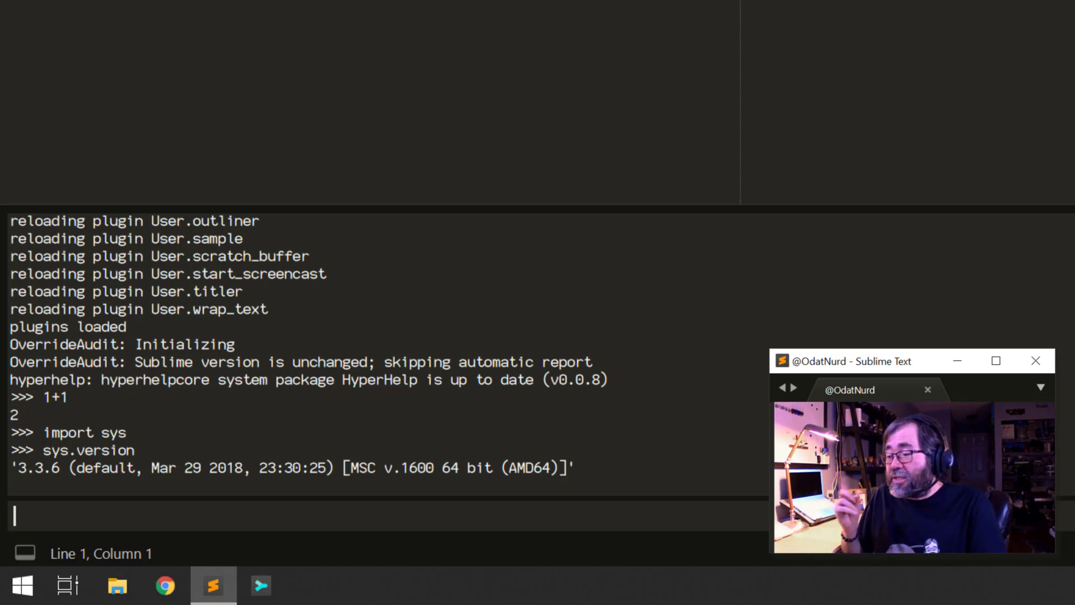
- Hide the console and reach the Tools > Developer options
right_click(103, 426)
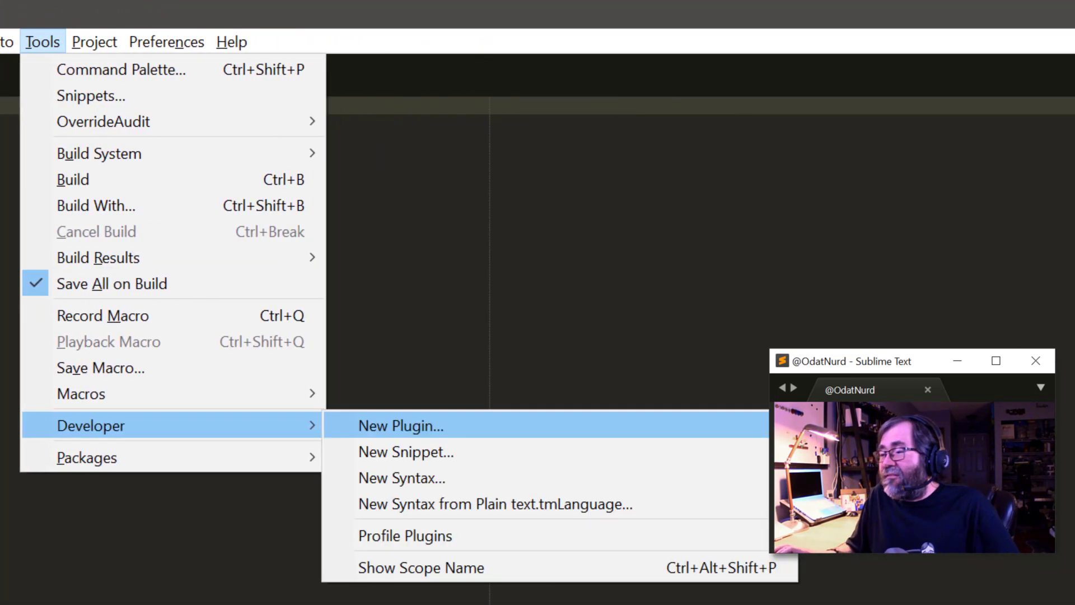
- Create a new plugin from the Developer > New Plugin template
click(401, 426)
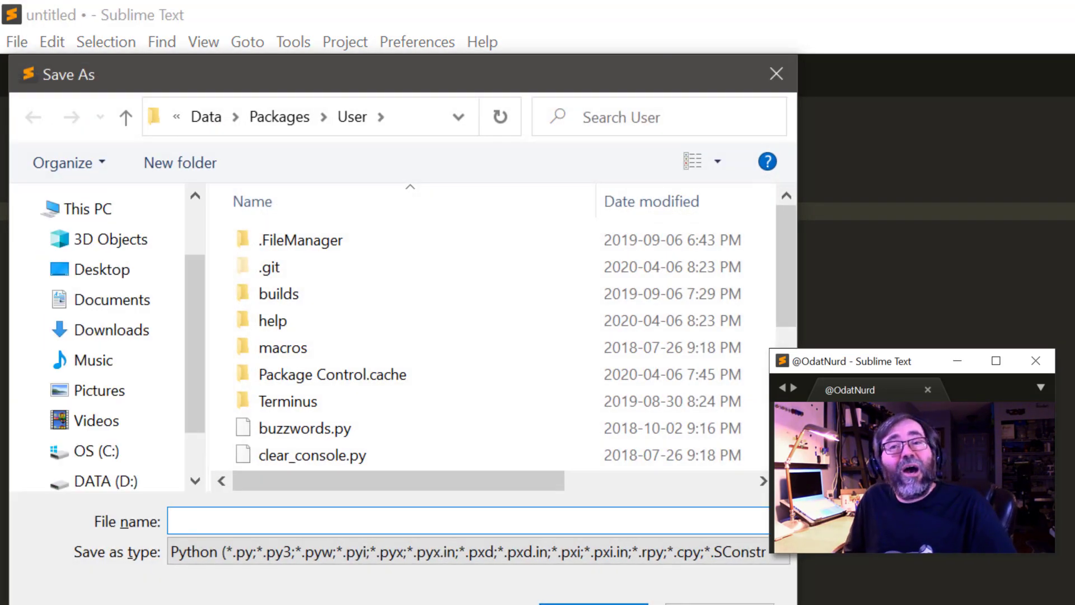
- Save the plugin as sample.py in the Packages/User folder
text(sample)
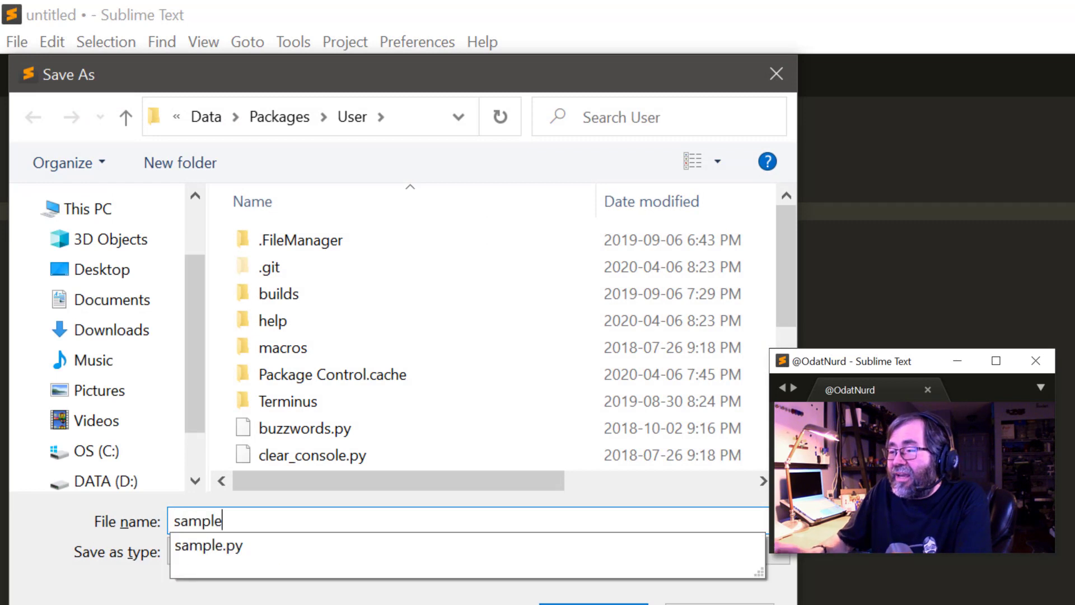
click(210, 545)
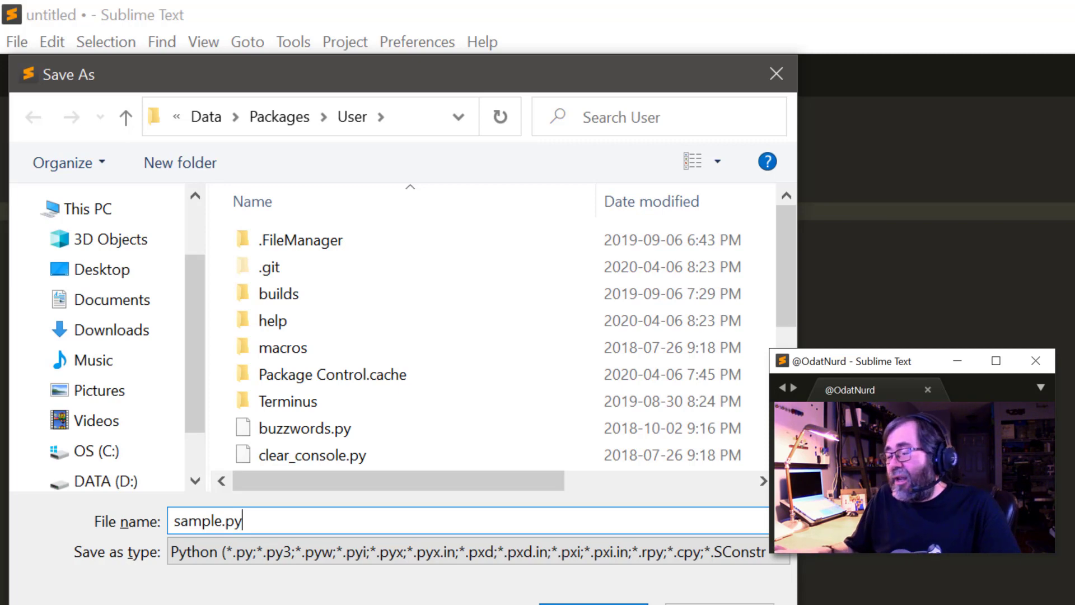
click(592, 604)
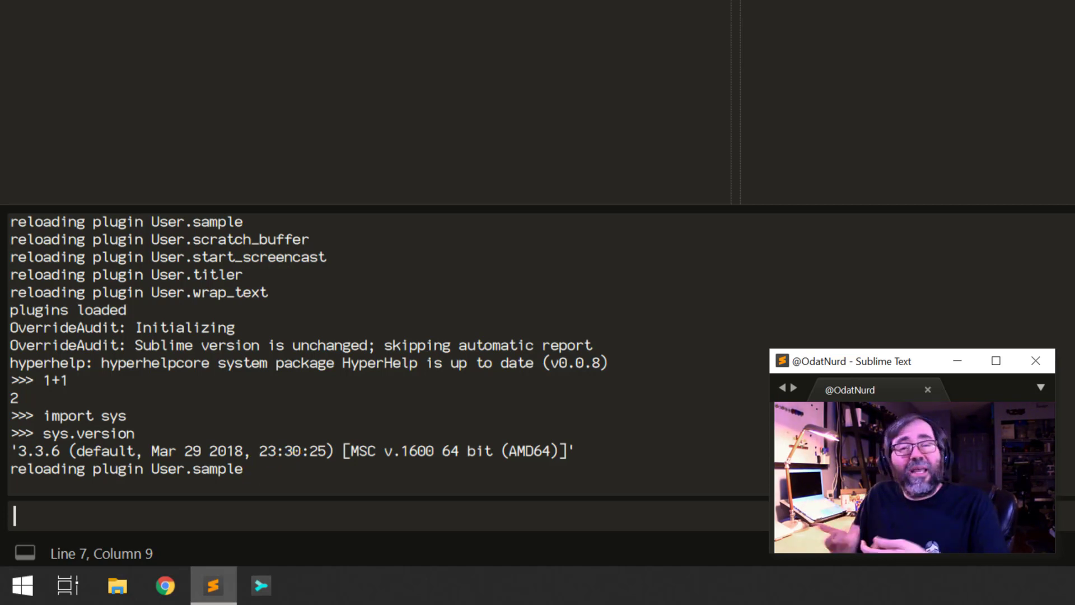
- Save sample.py and add the closing quote to the Hello, World! string
key(ctrl+s)
text(self.view.insert(edit, 0, "Hello, World!)
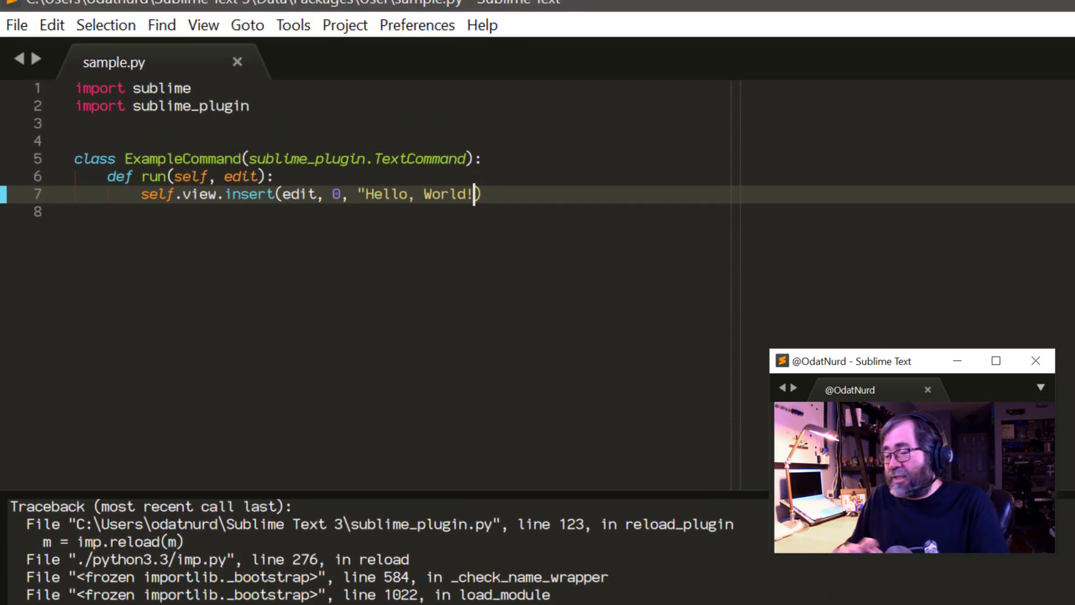
text(")
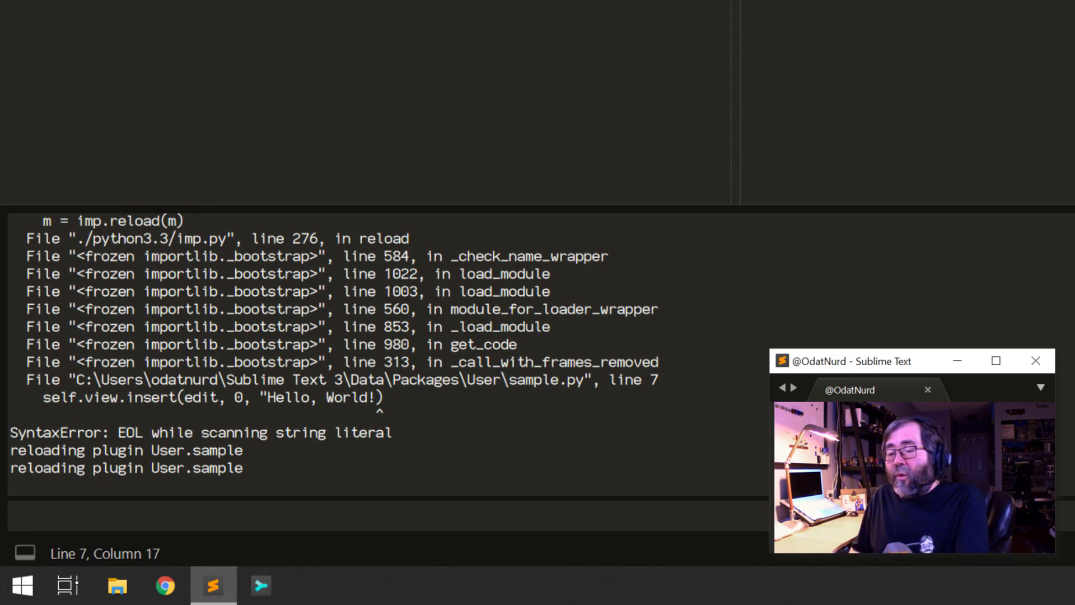
- Enter the run_command('example') call in the console with view misspelled as vie
text(view.run_comman)
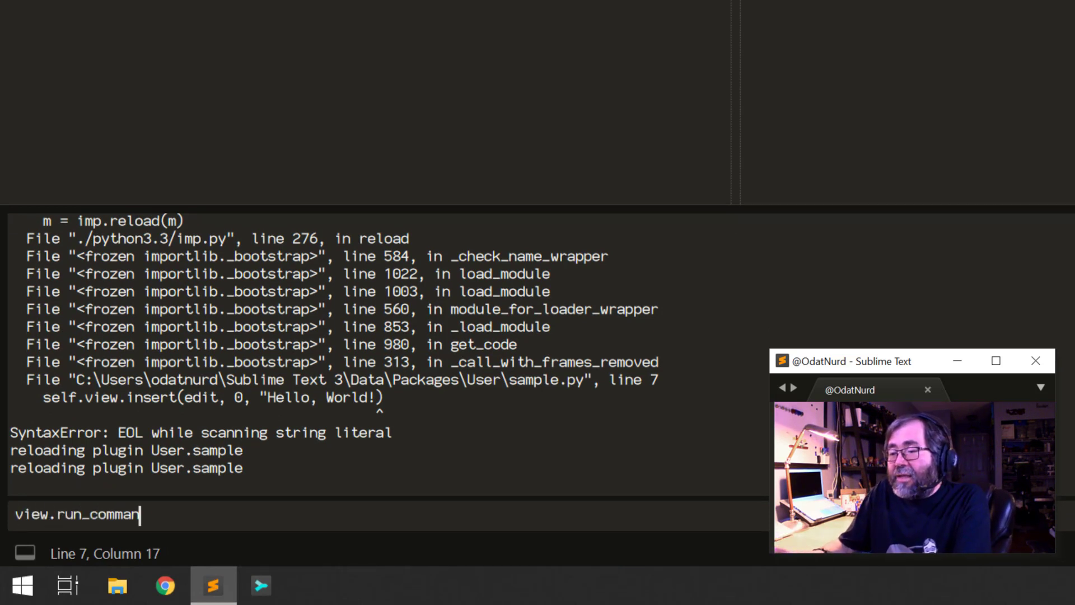
text(d()
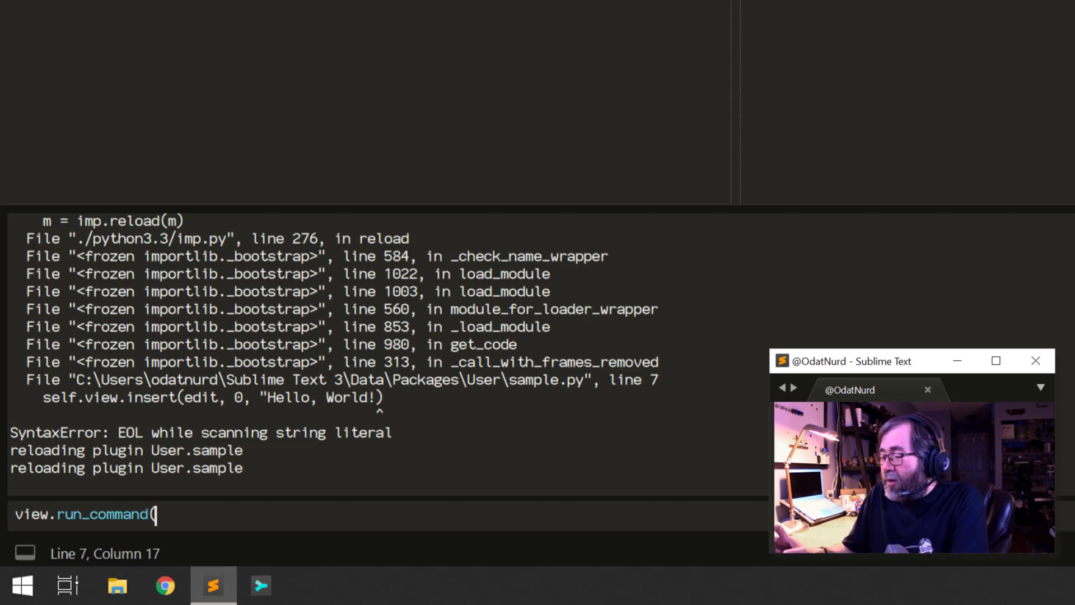
text('example')
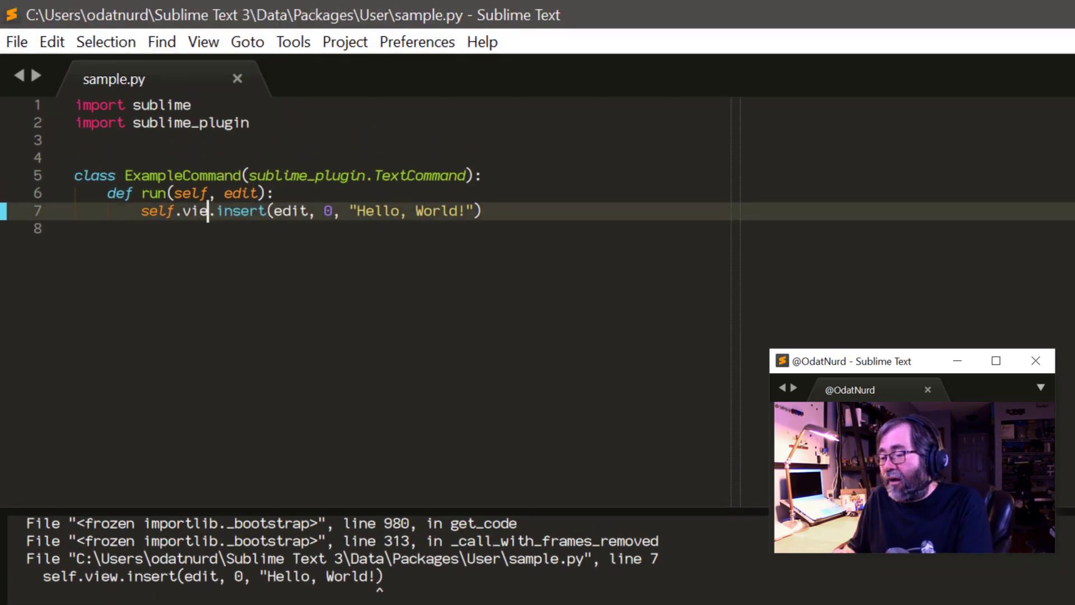
- Fix self.view spelling and run view.run_command('example') to insert Hello, World!
text(w)
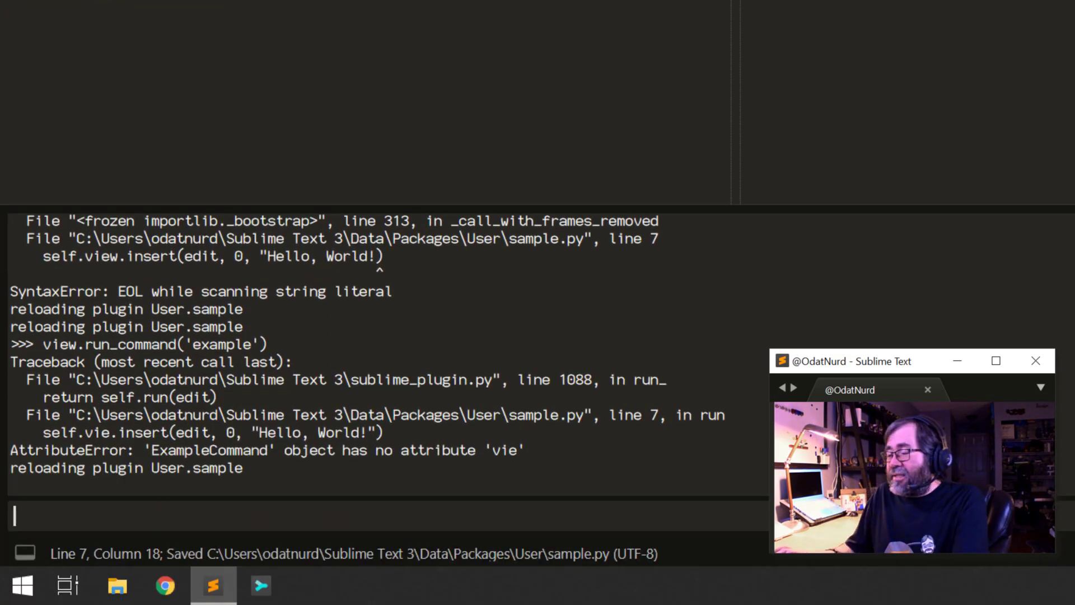
text(view.run_command('example'))
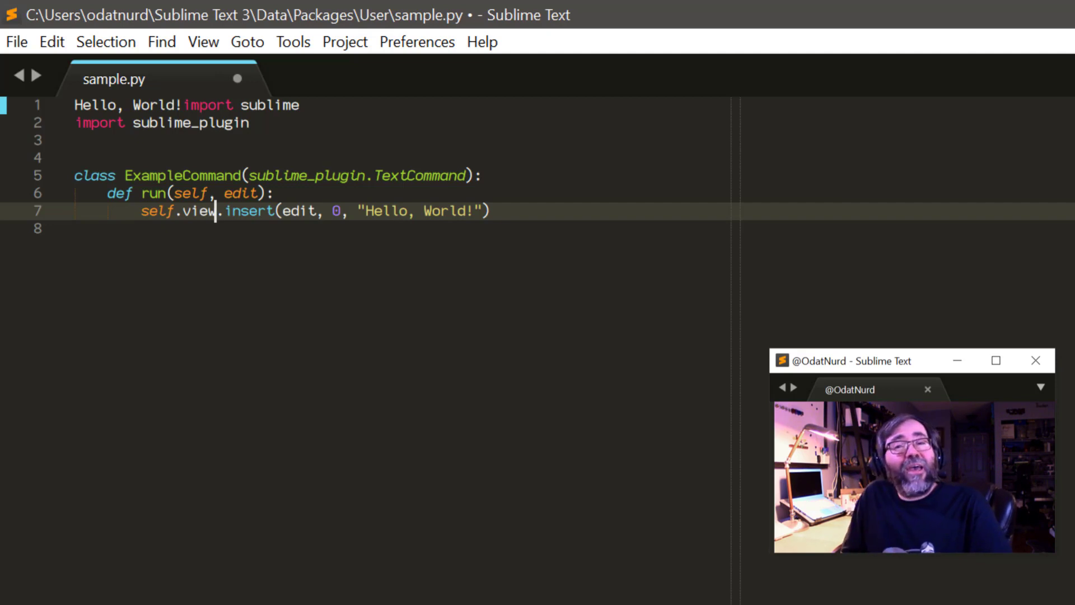
- Filter the Command Palette with vpf to select View Package File
key(ctrl+shift+p)
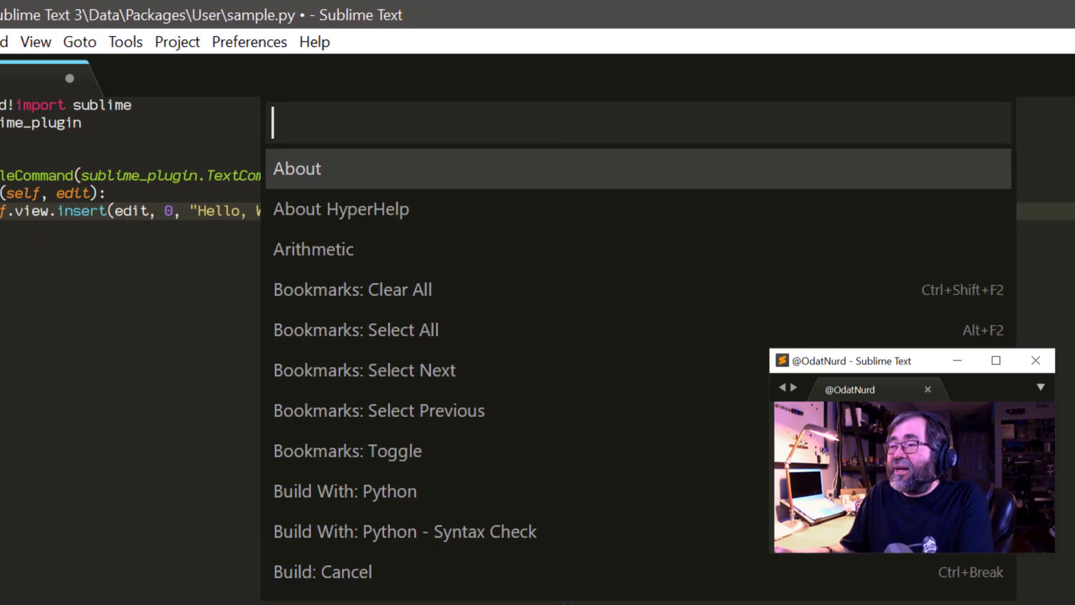
text(vpf)
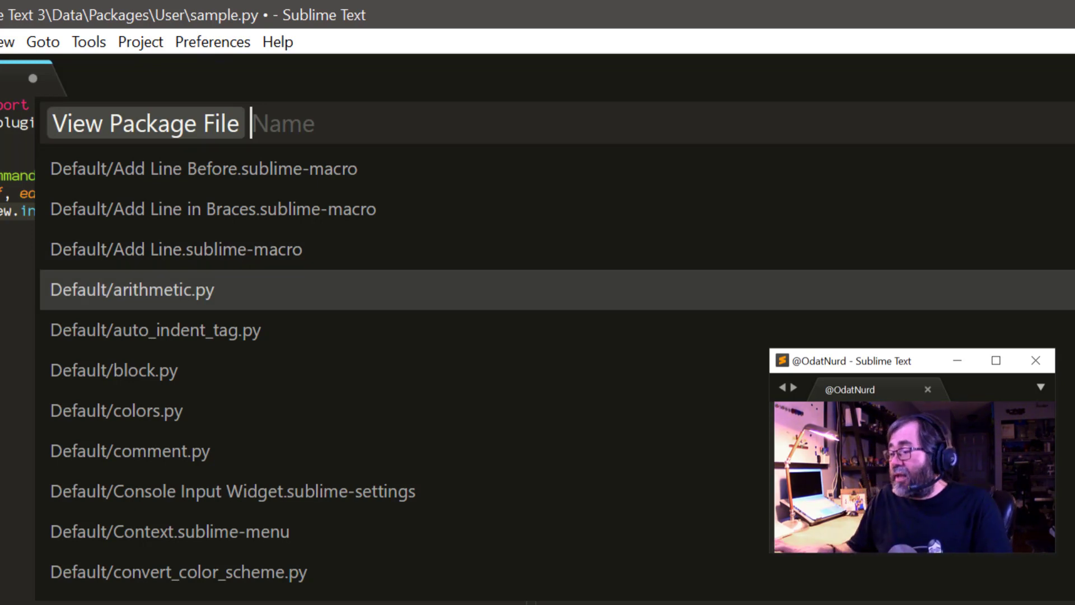
- Open Default/arithmetic.py, then ui.py via View Package File to read ViewResourceCommand
click(133, 289)
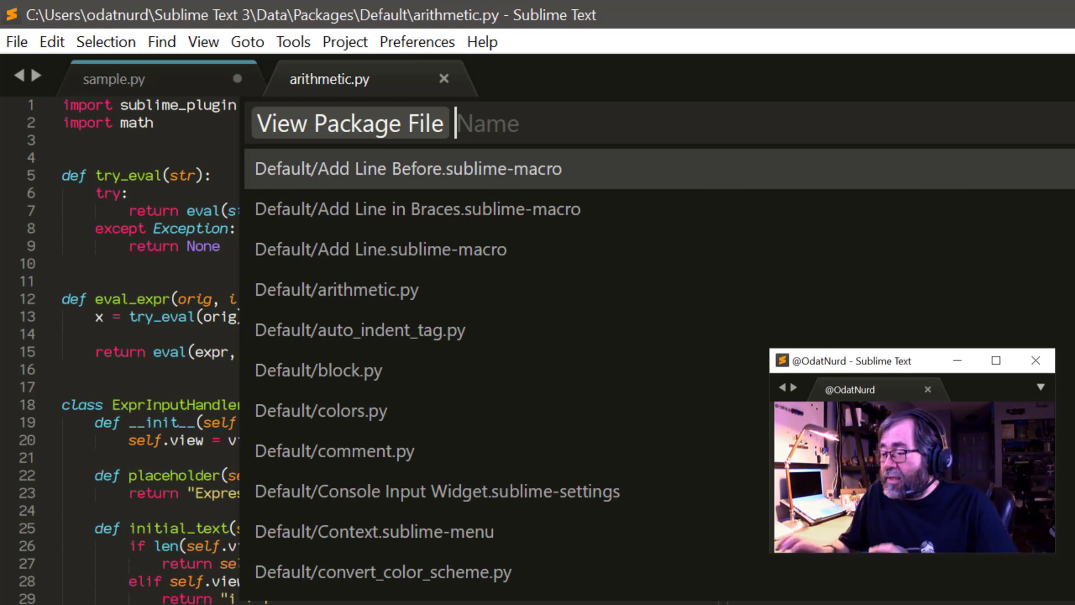
text(ui.py)
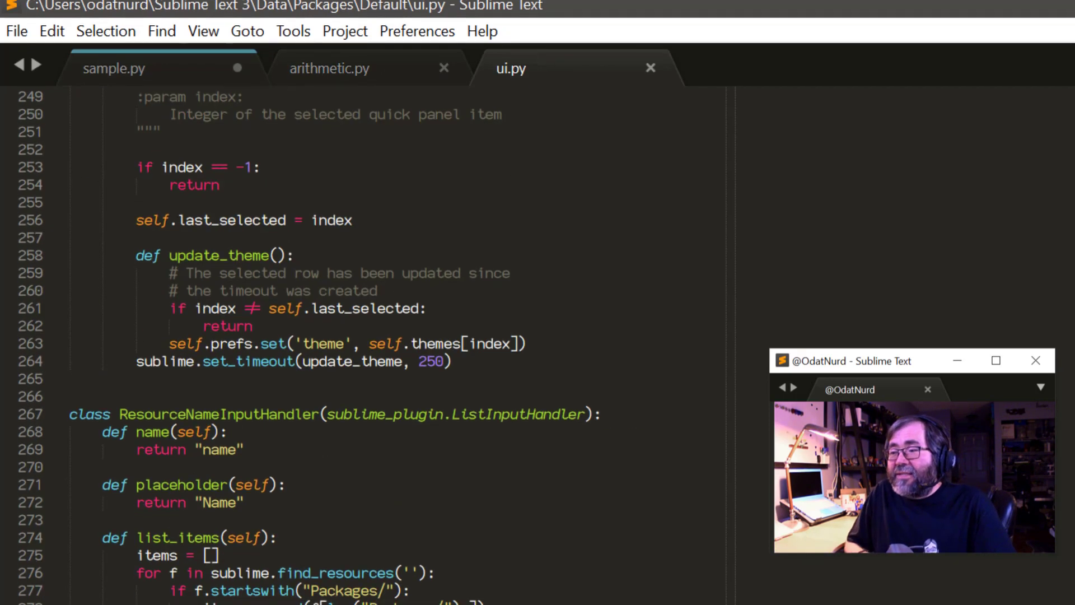
scroll(down, 3)
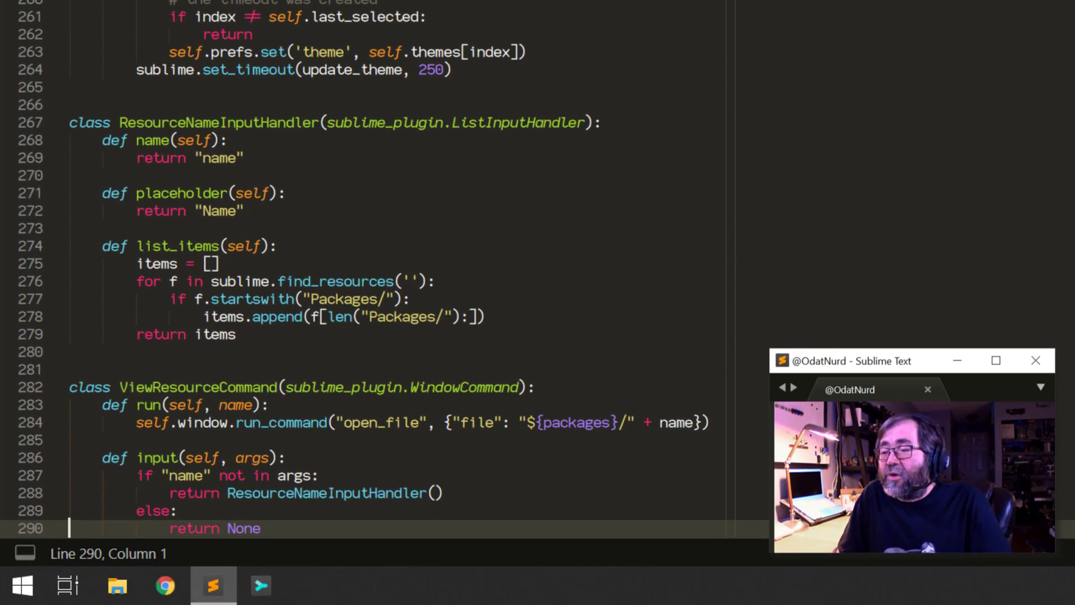